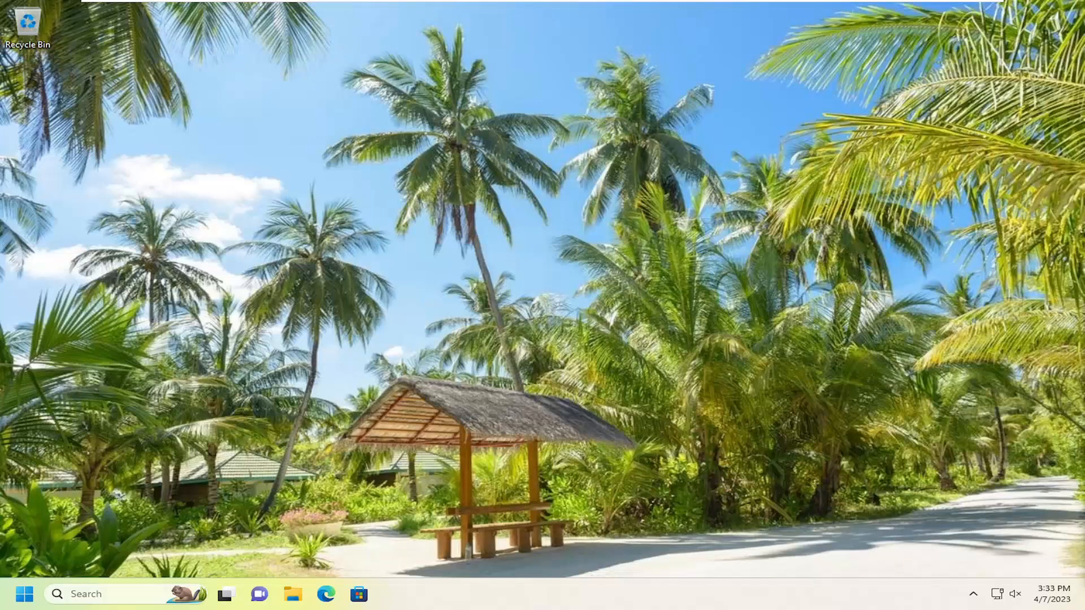
# Search the taskbar for 'services' to bring up the Services app
pyautogui.click(104, 593)
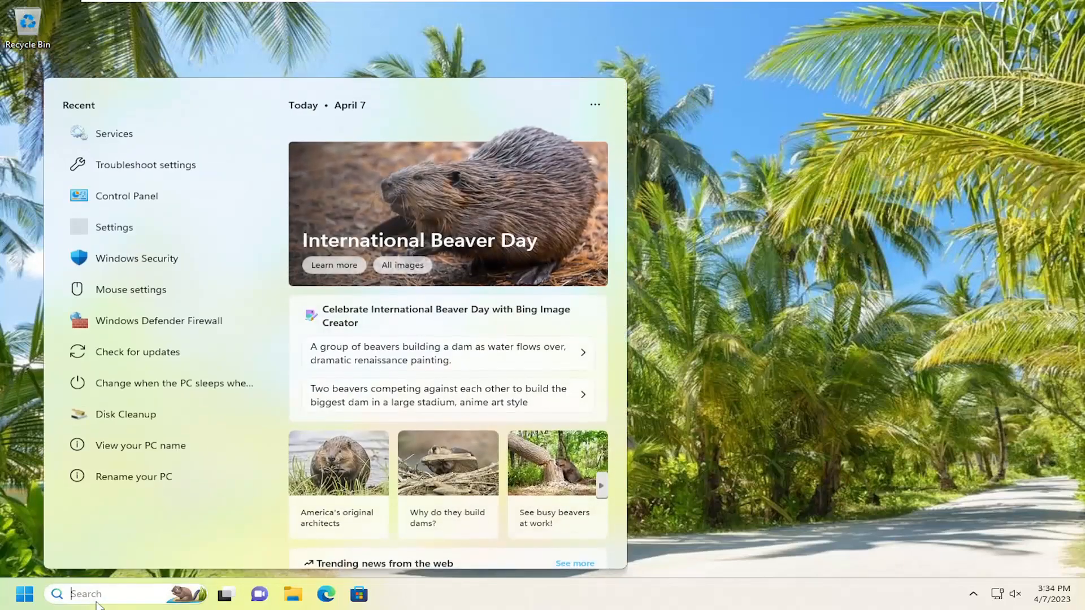
pyautogui.write('services')
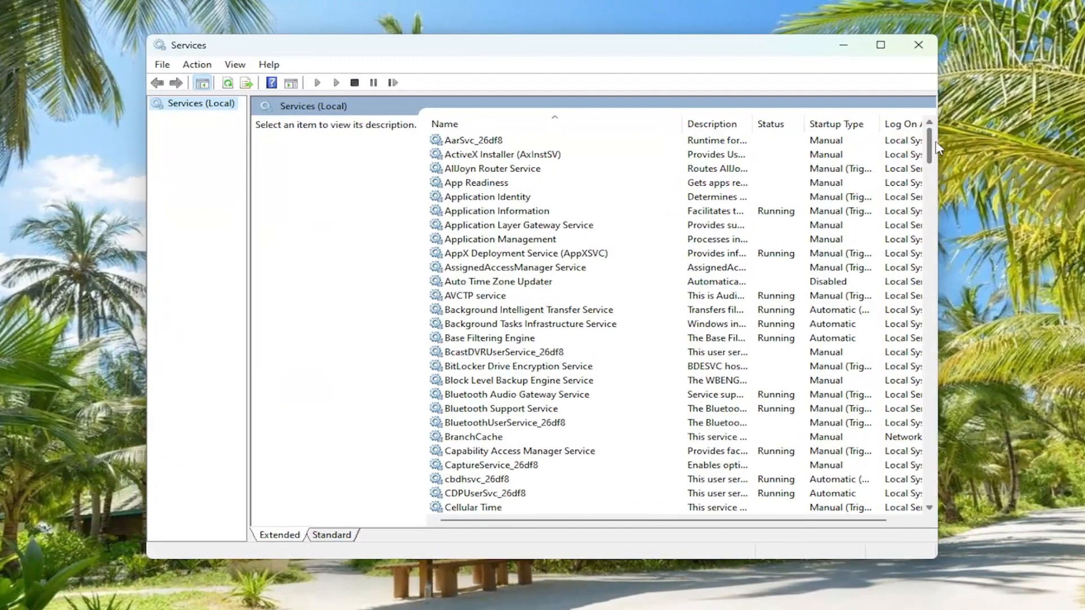
# Set RPC Locator's startup type to Automatic and start the service
pyautogui.scroll(-3)
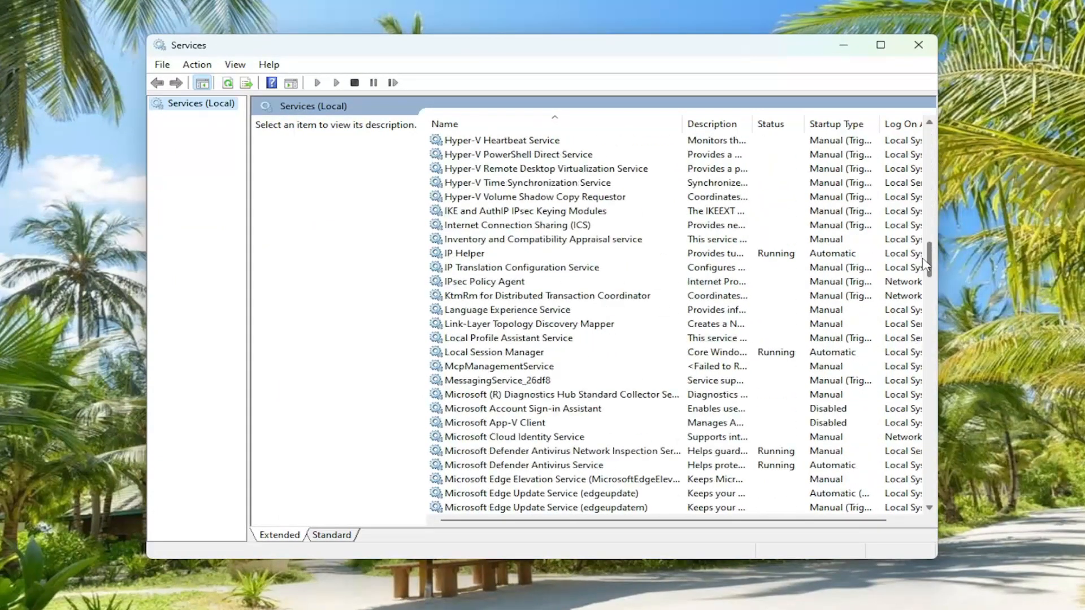
pyautogui.scroll(-3)
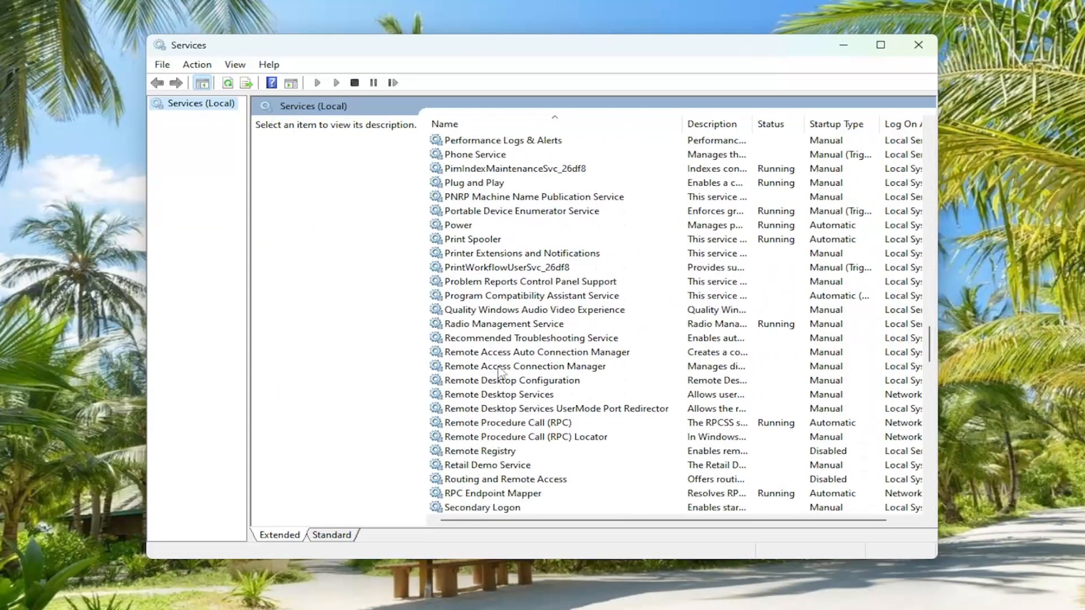
pyautogui.doubleClick(524, 437)
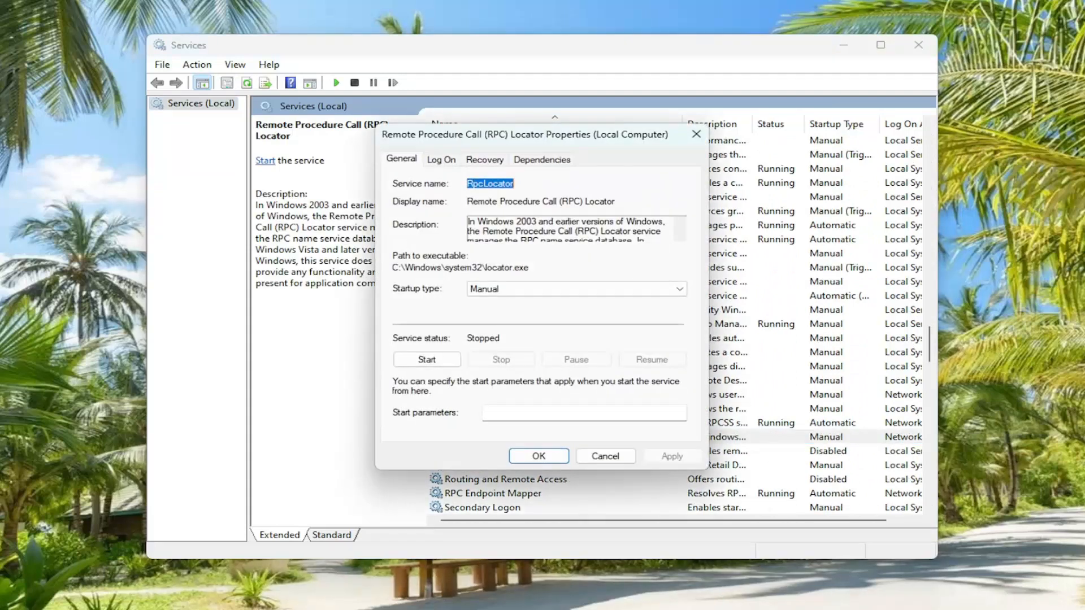
pyautogui.click(678, 289)
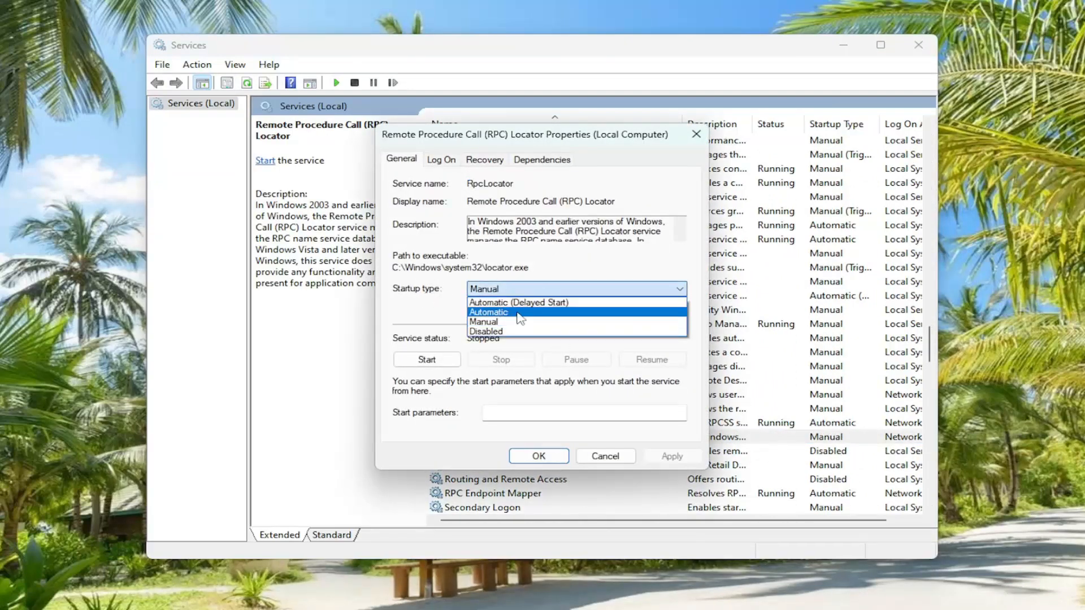
pyautogui.click(488, 312)
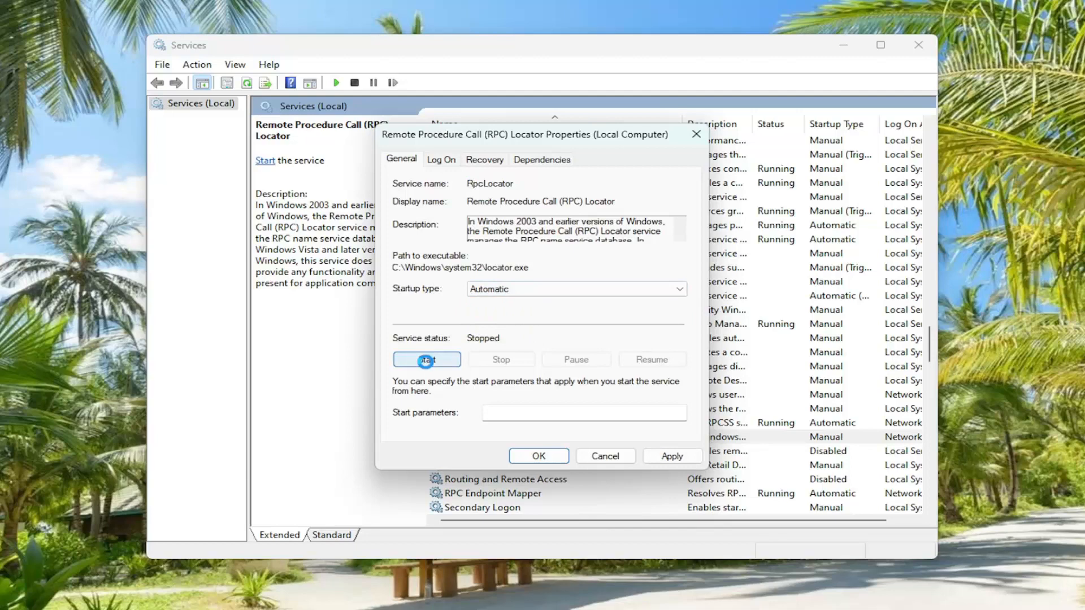
pyautogui.click(426, 359)
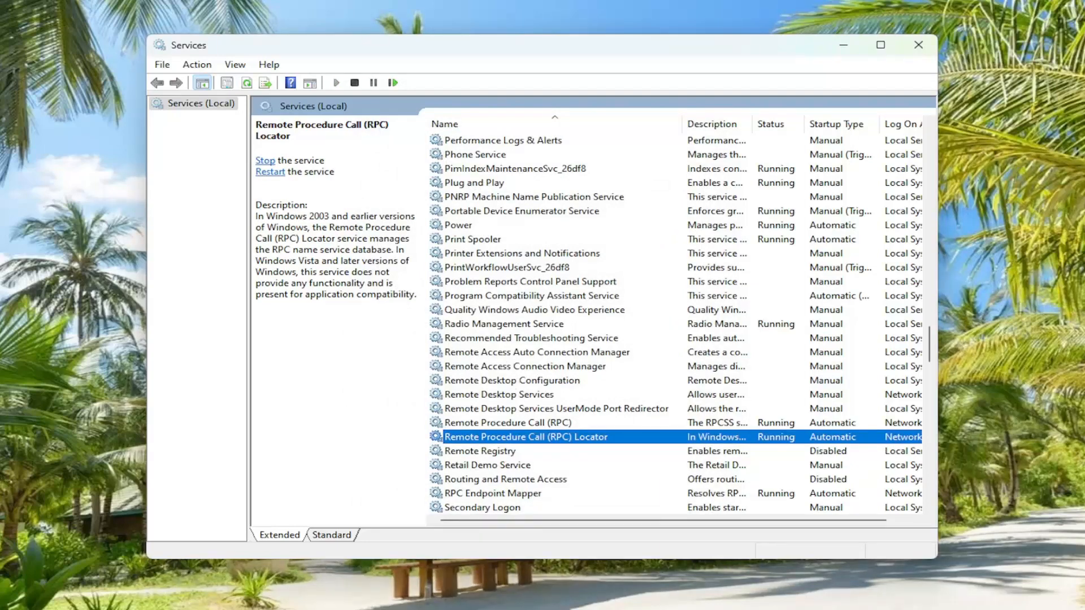
pyautogui.moveTo(610, 405)
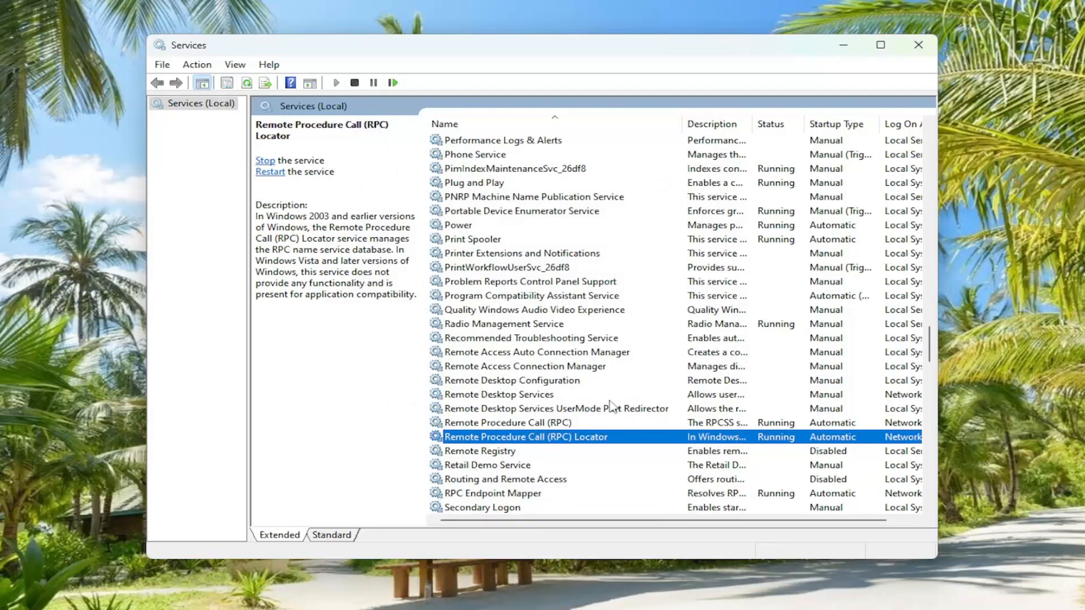
pyautogui.scroll(-3)
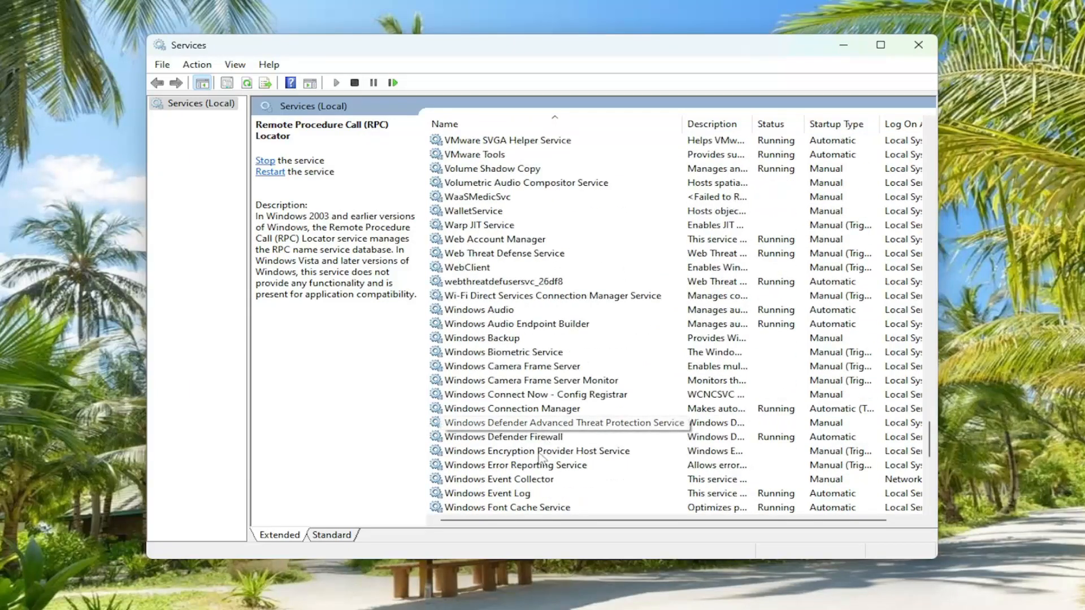
pyautogui.moveTo(519, 385)
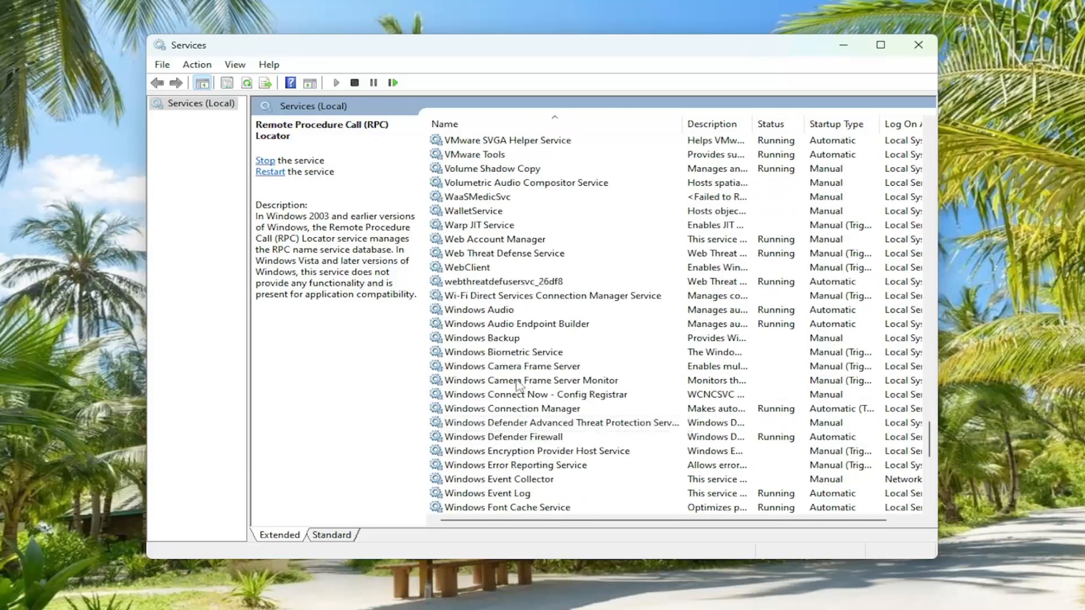
pyautogui.scroll(-3)
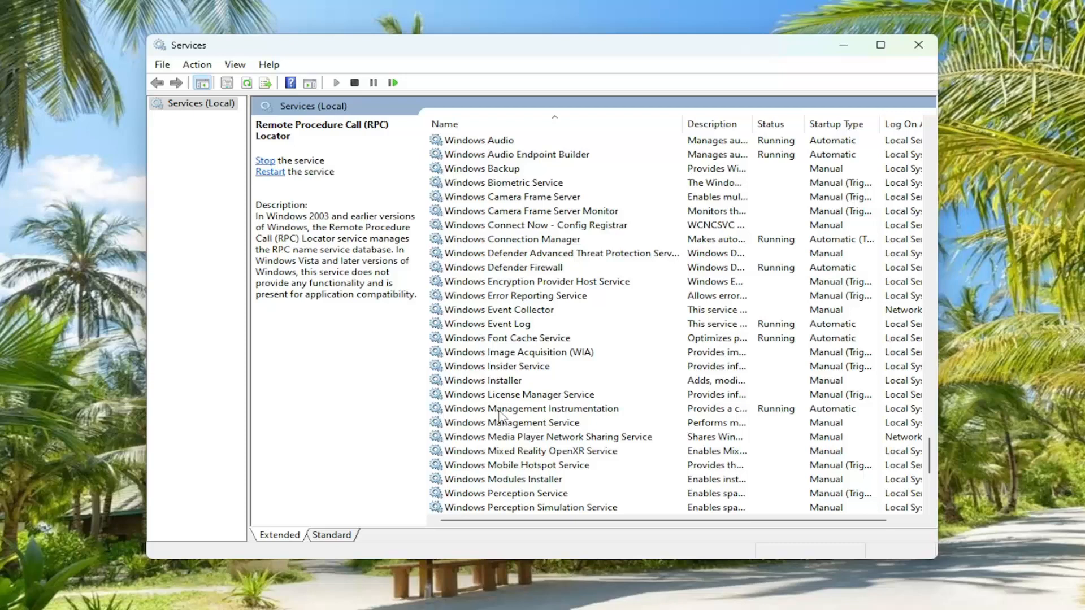
pyautogui.doubleClick(531, 408)
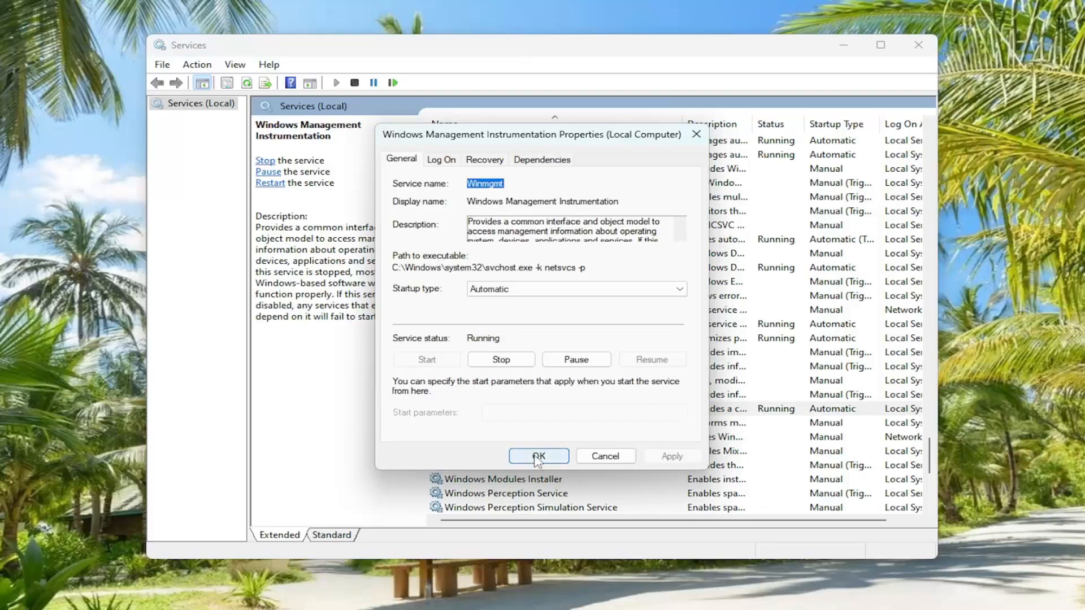
pyautogui.click(539, 456)
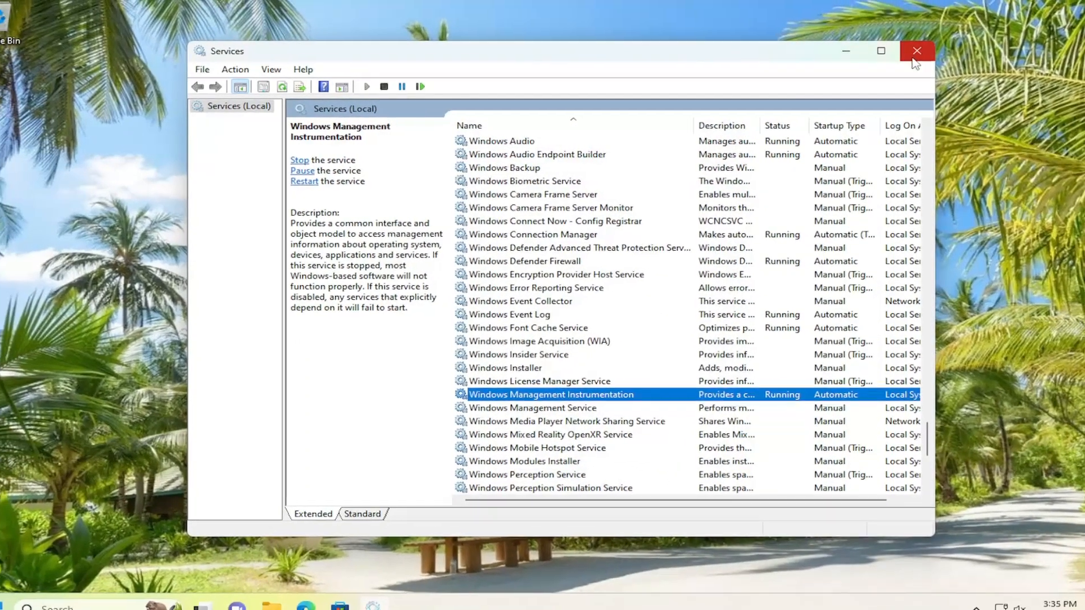
# Open the Start button's Quick Link menu and dismiss it
pyautogui.rightClick(26, 594)
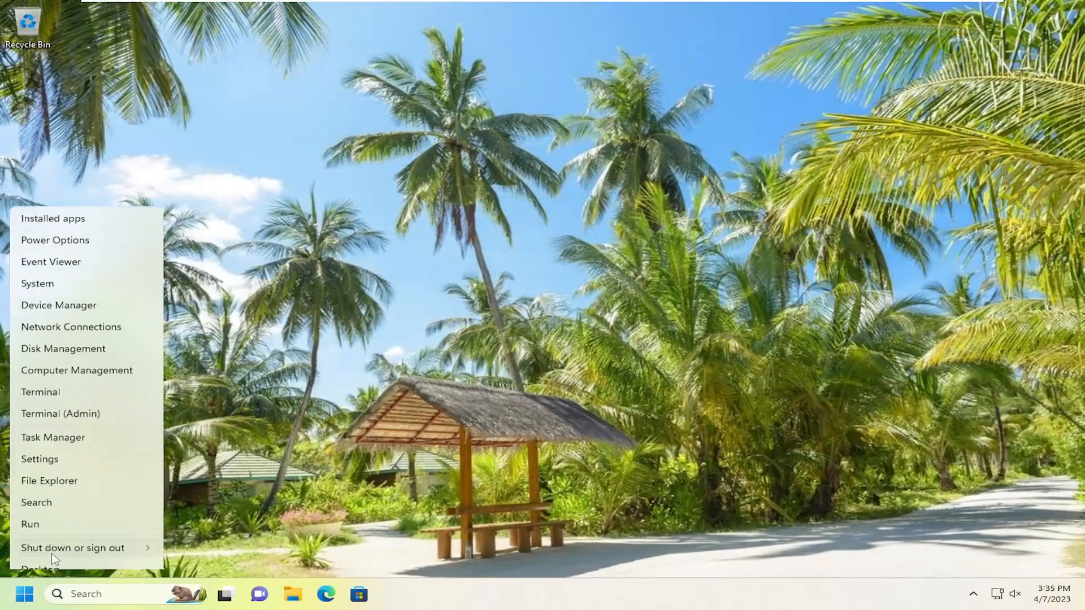
pyautogui.click(72, 548)
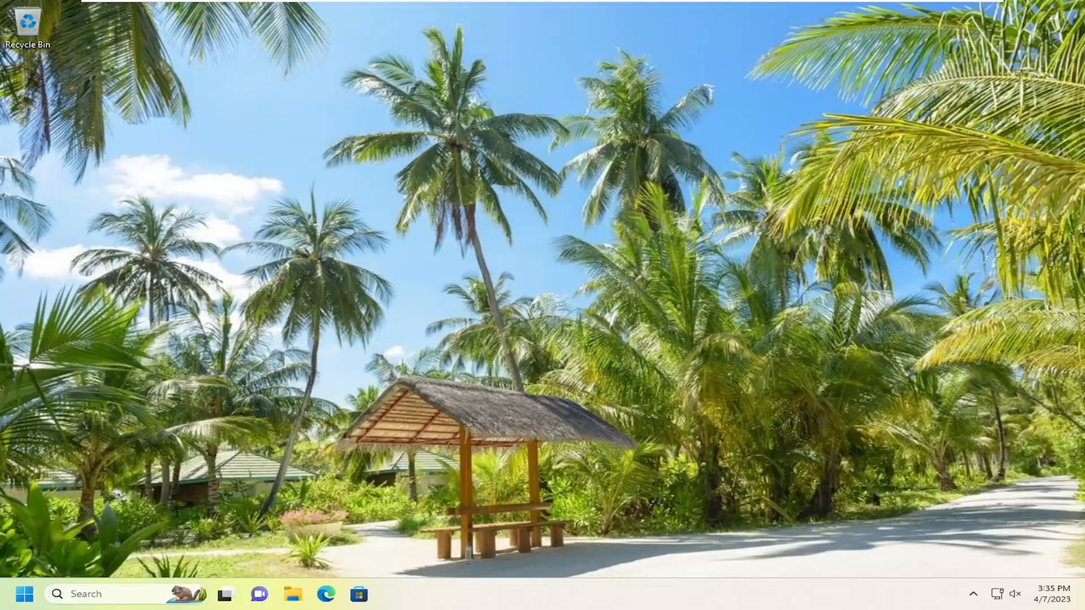
pyautogui.moveTo(161, 594)
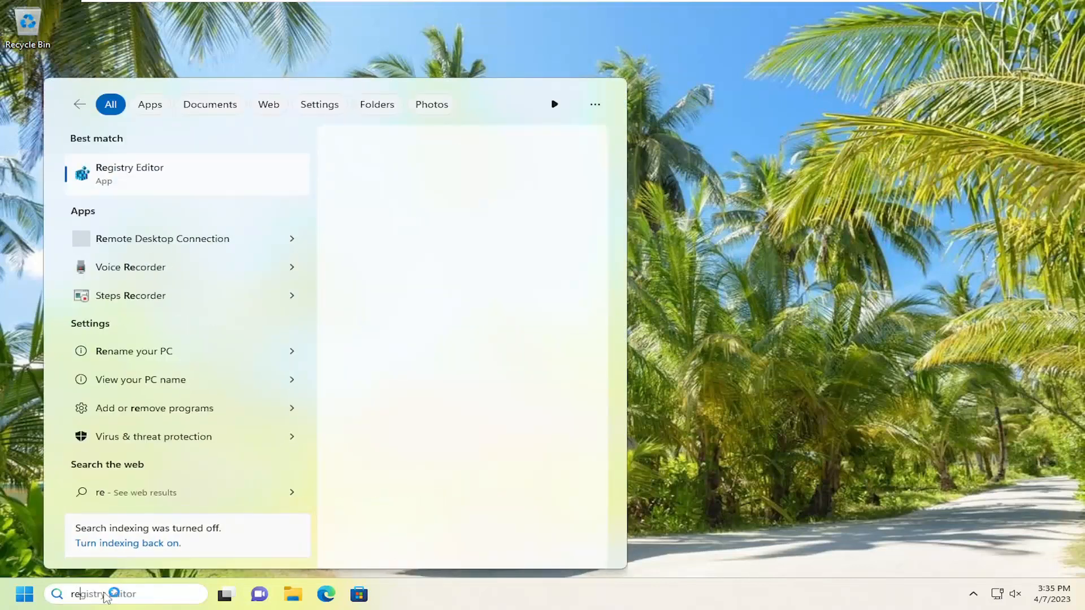
# Search 'regedit' and run Registry Editor as administrator, approving the UAC prompt
pyautogui.write('regedit')
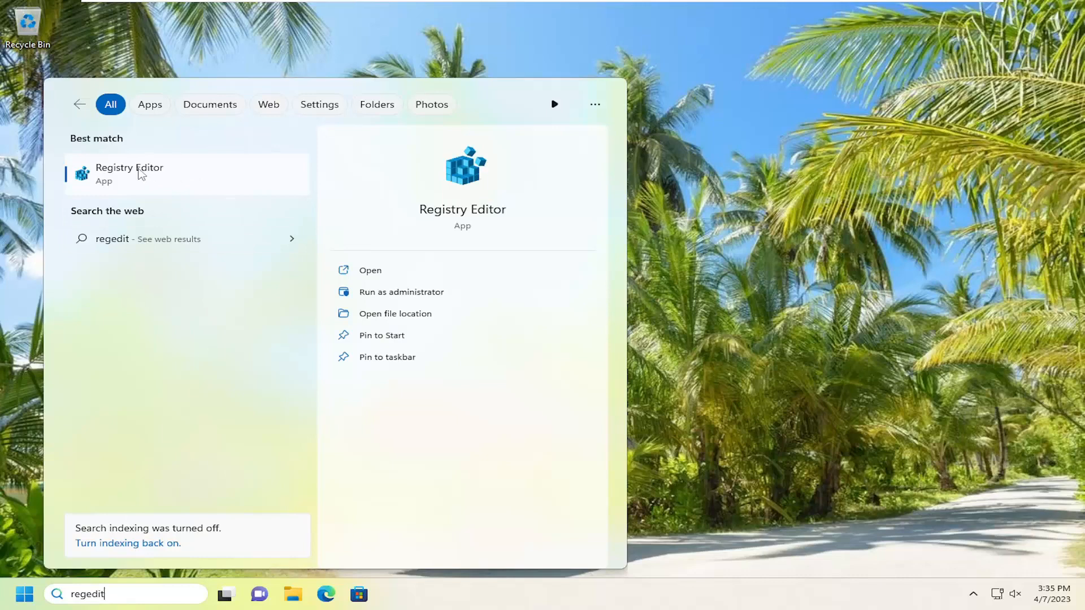
pyautogui.rightClick(129, 173)
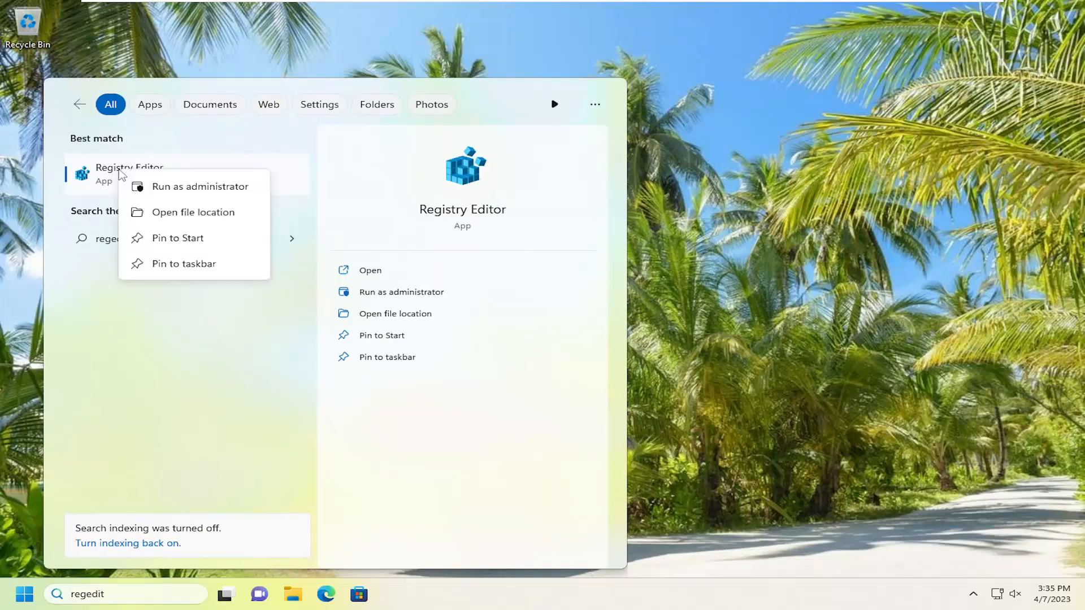
pyautogui.click(200, 186)
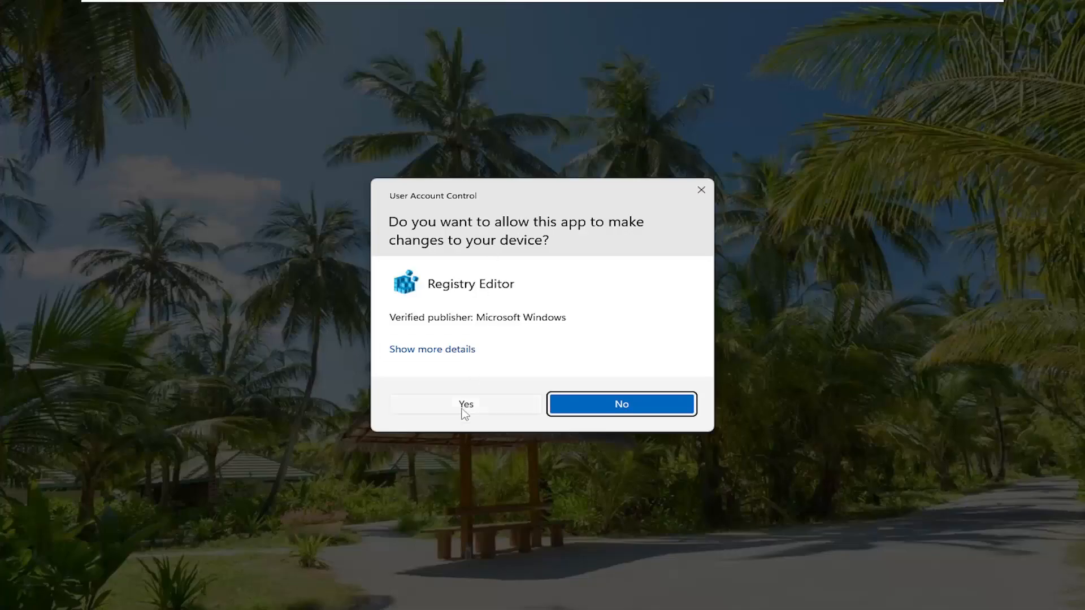
pyautogui.click(466, 403)
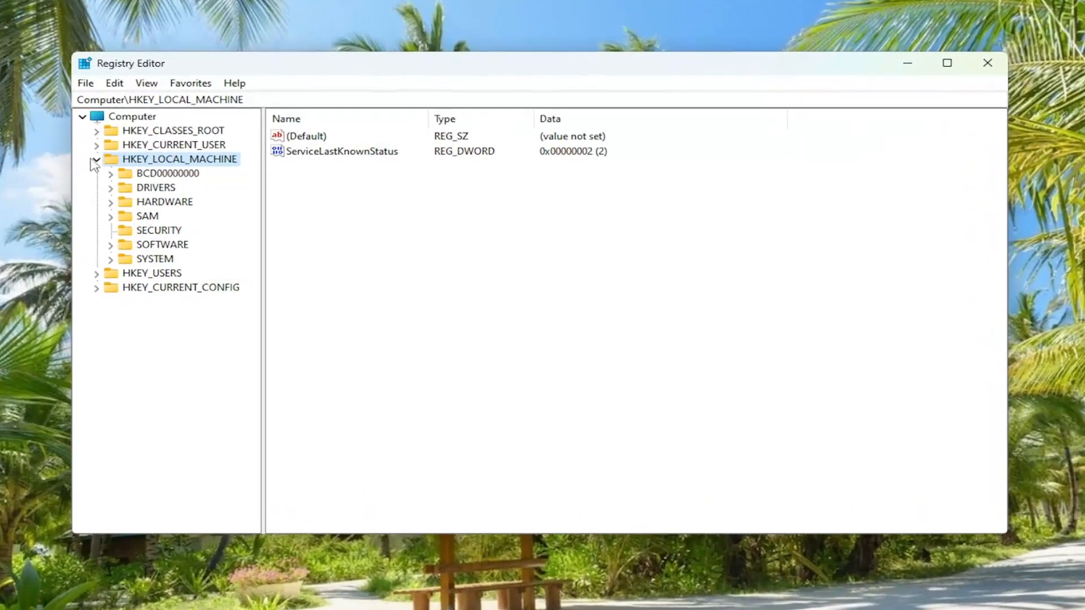
pyautogui.click(97, 158)
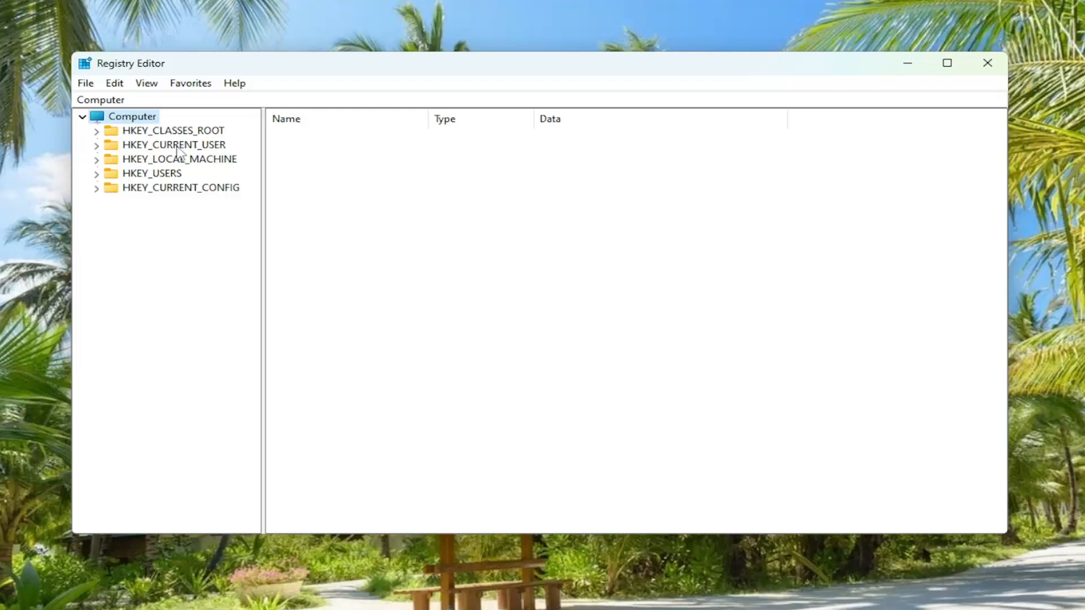
pyautogui.click(85, 82)
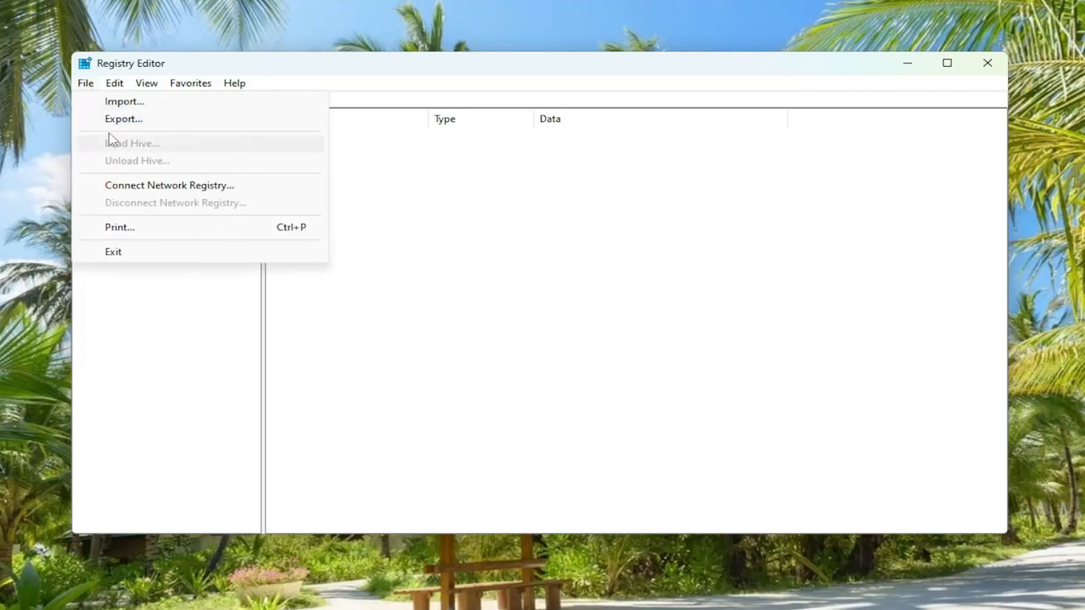
pyautogui.click(123, 119)
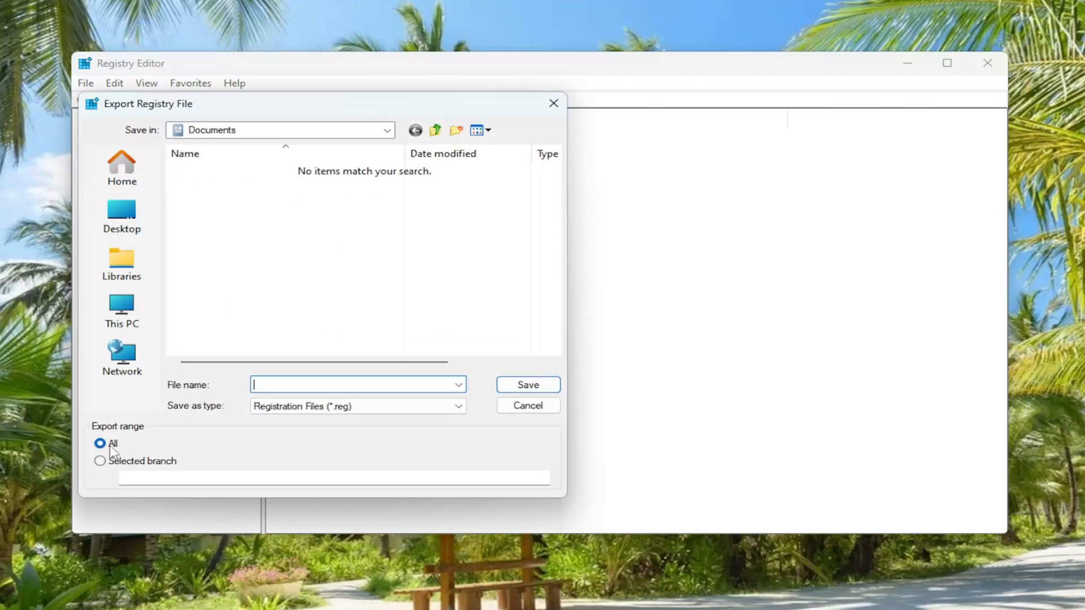
pyautogui.moveTo(135, 390)
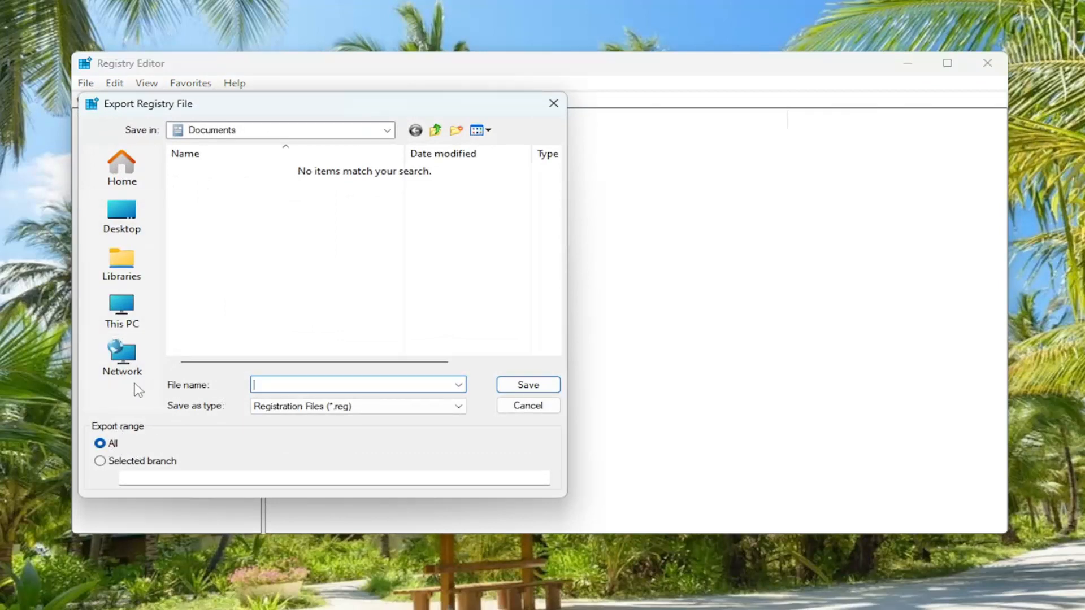
pyautogui.moveTo(538, 413)
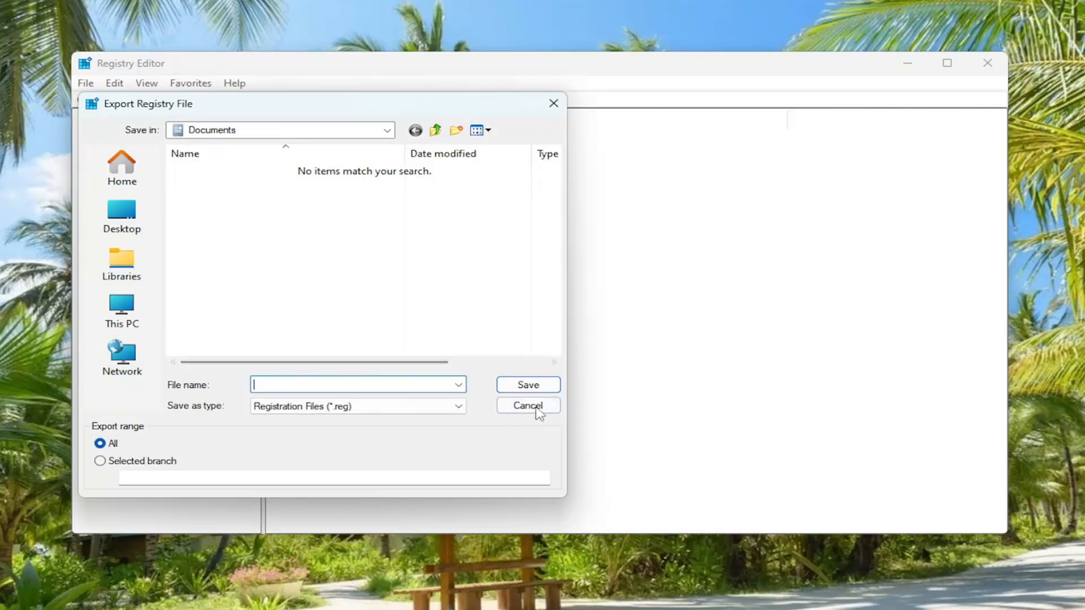
pyautogui.click(527, 406)
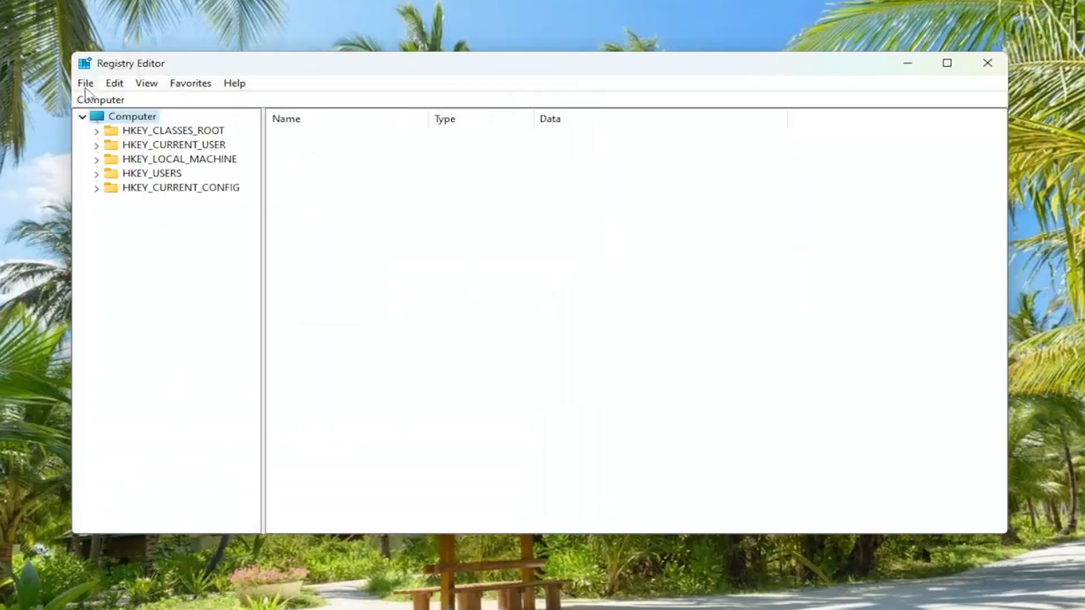
pyautogui.click(85, 83)
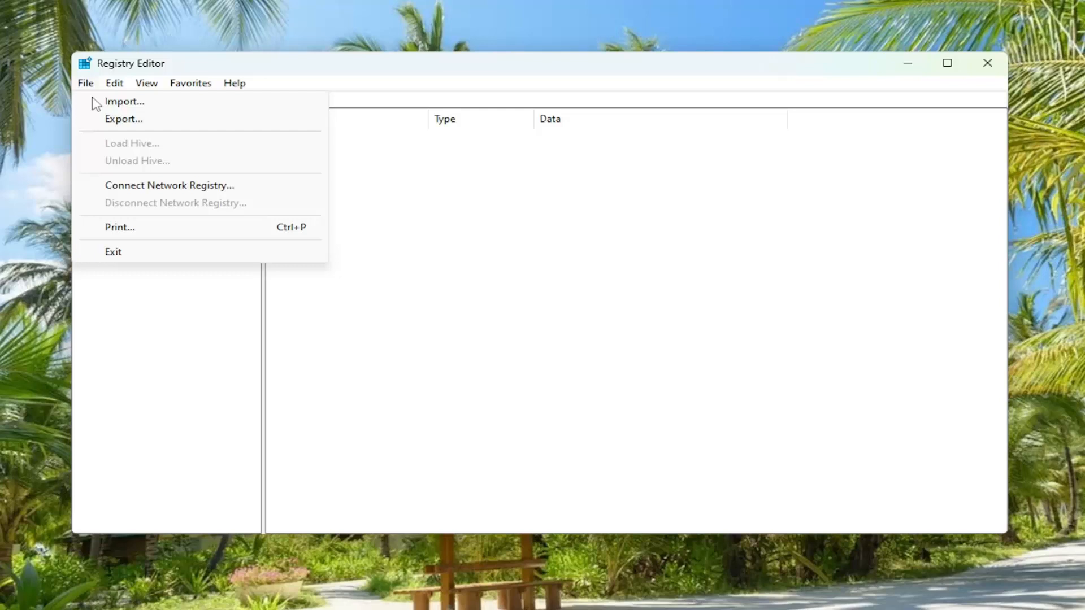
pyautogui.click(124, 101)
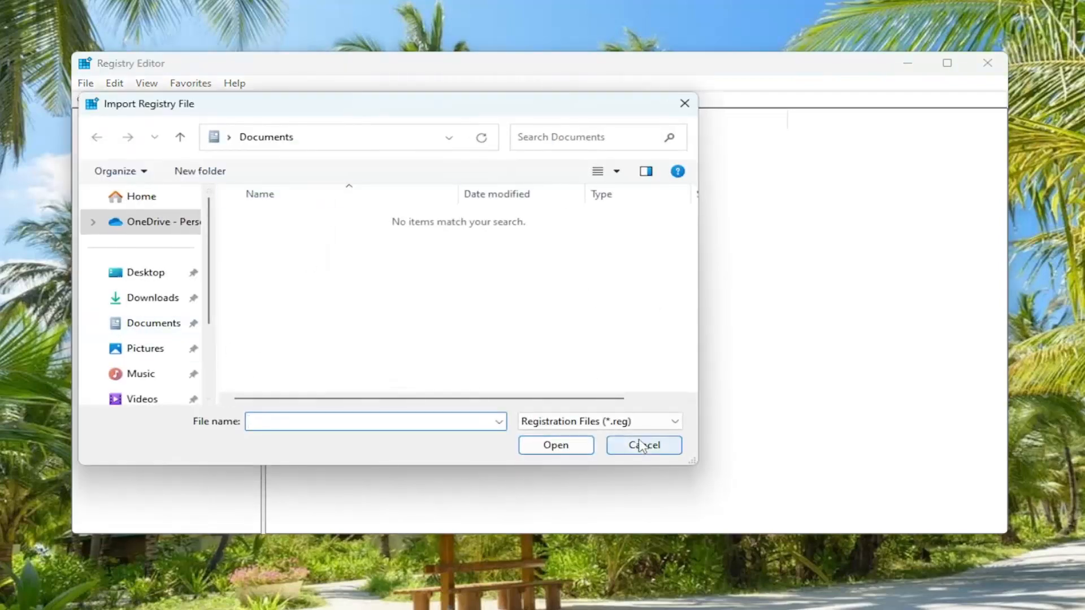
pyautogui.click(643, 444)
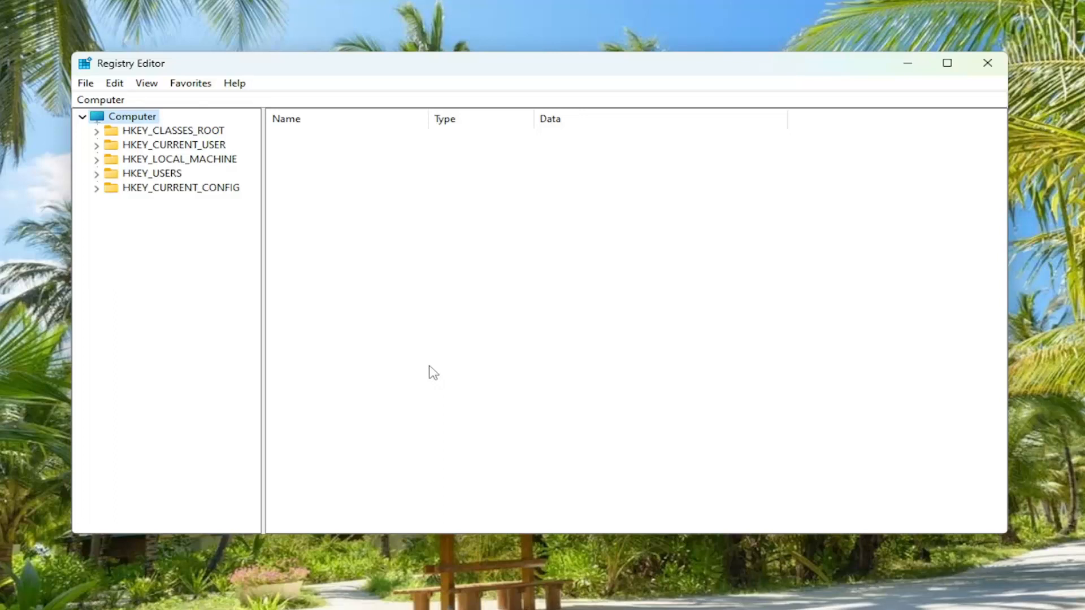
pyautogui.moveTo(125, 232)
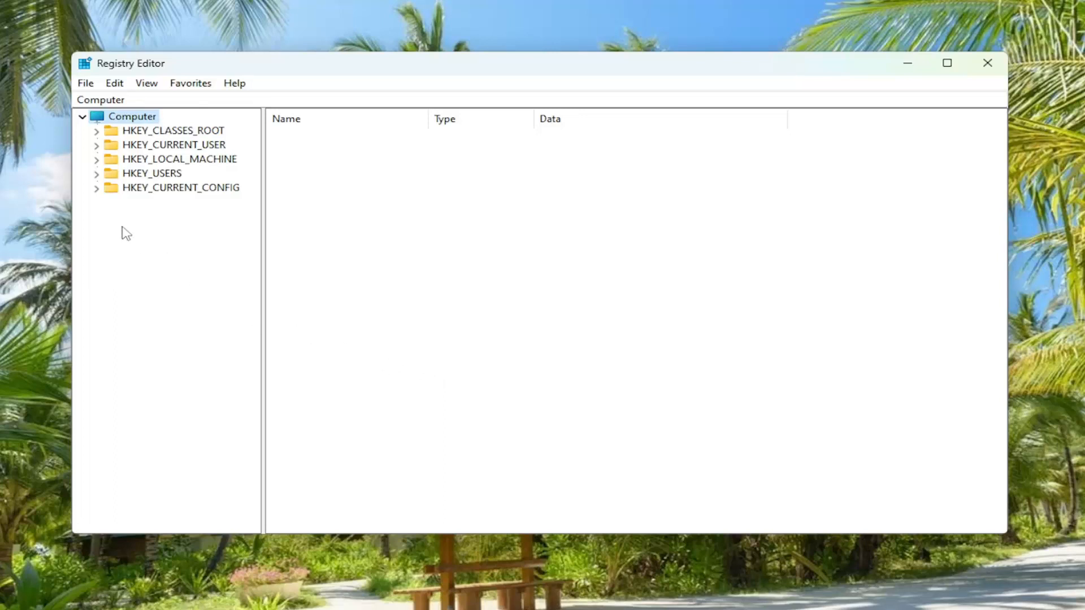
# Navigate HKEY_LOCAL_MACHINE\SYSTEM\CurrentControlSet\Services down to the wscsvc key and view its values
pyautogui.click(176, 158)
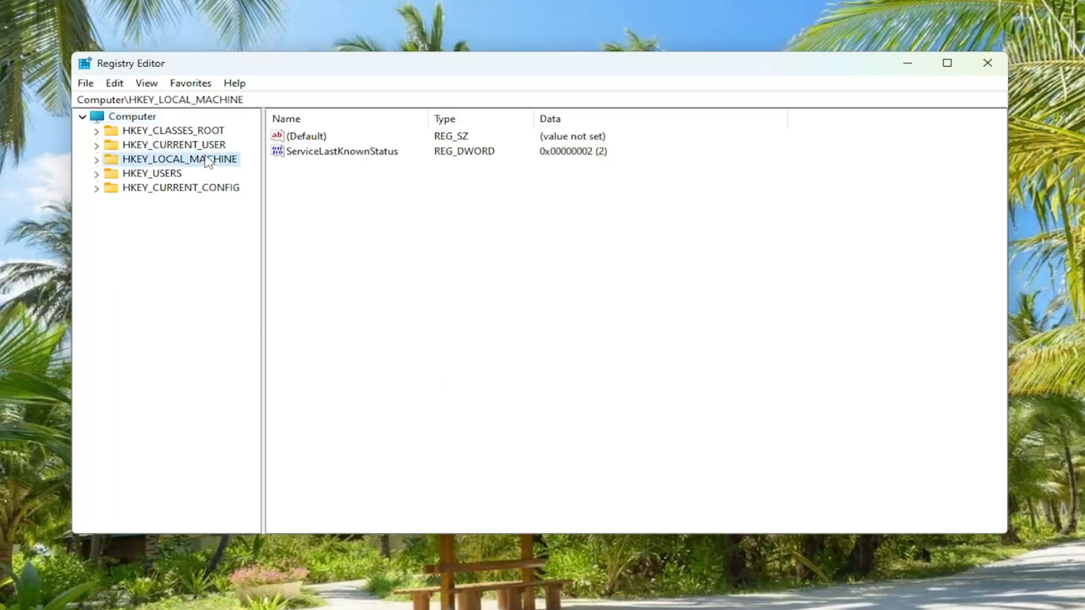
pyautogui.click(97, 158)
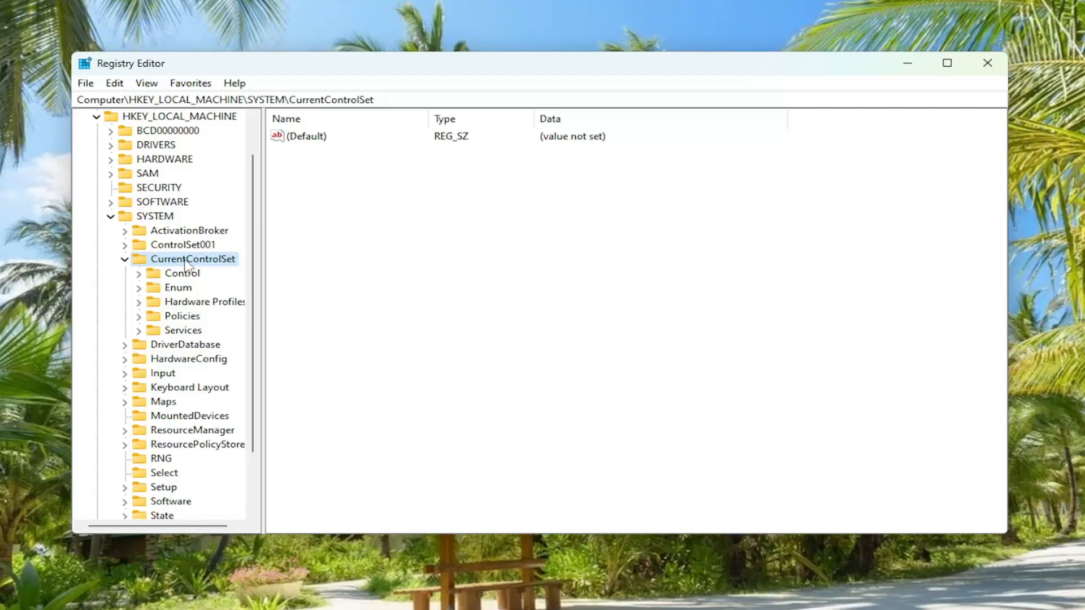
pyautogui.moveTo(172, 333)
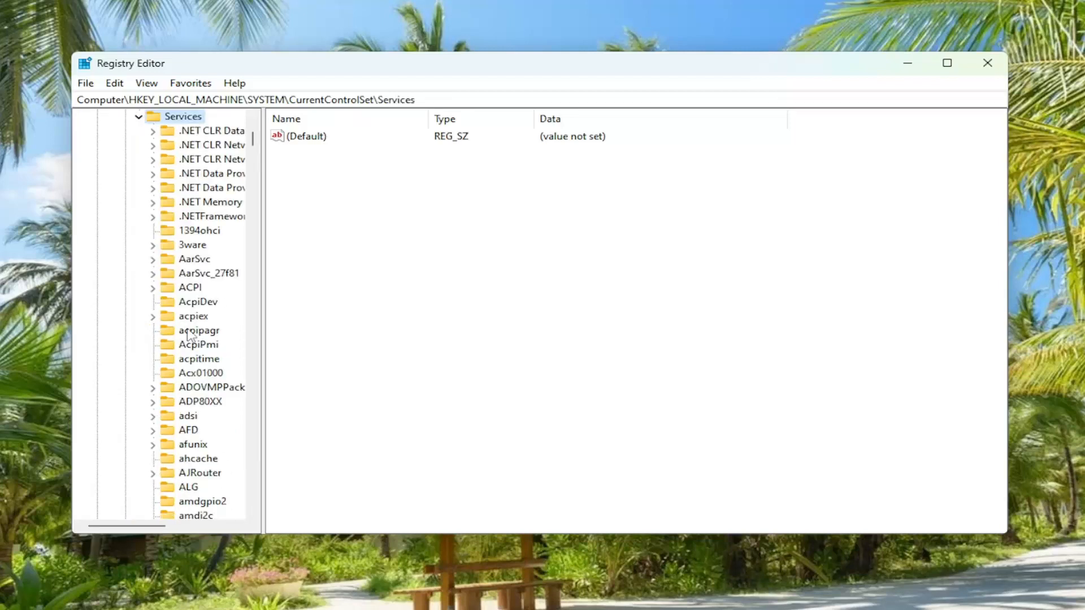
pyautogui.scroll(-3)
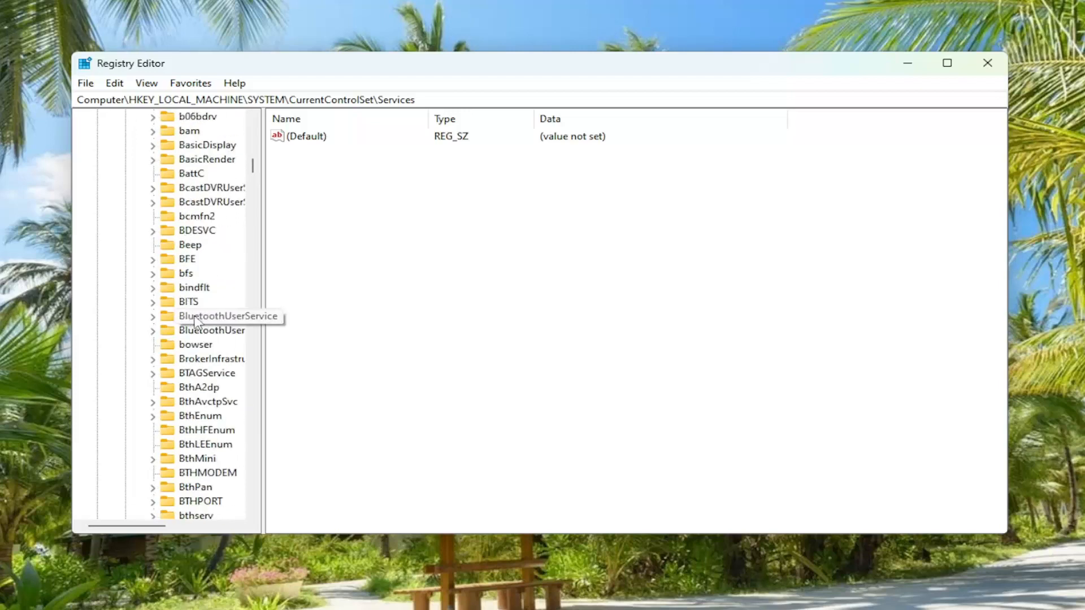
pyautogui.click(228, 315)
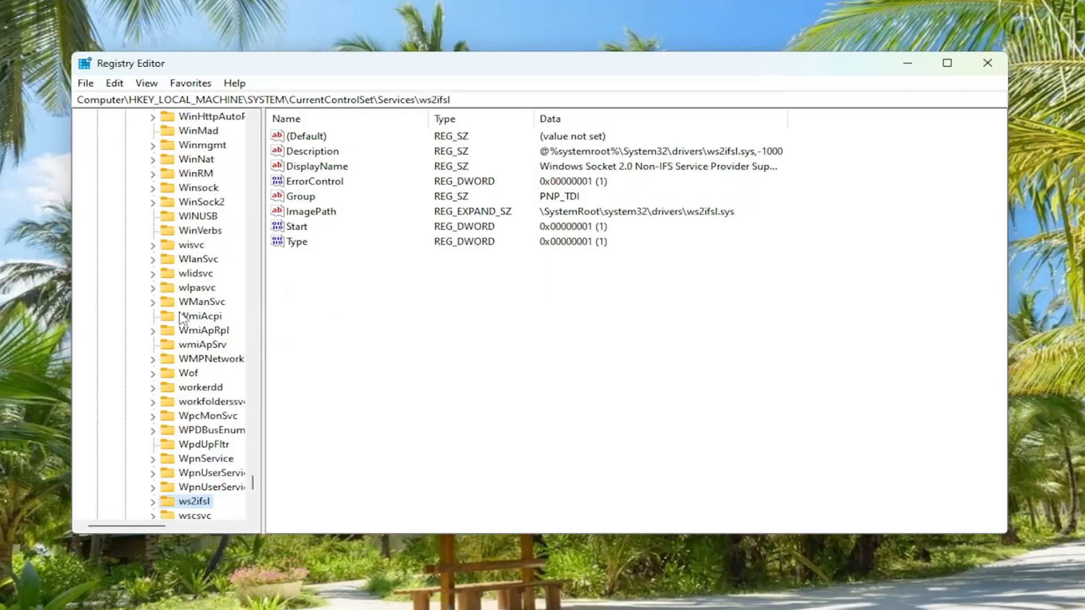
pyautogui.click(196, 515)
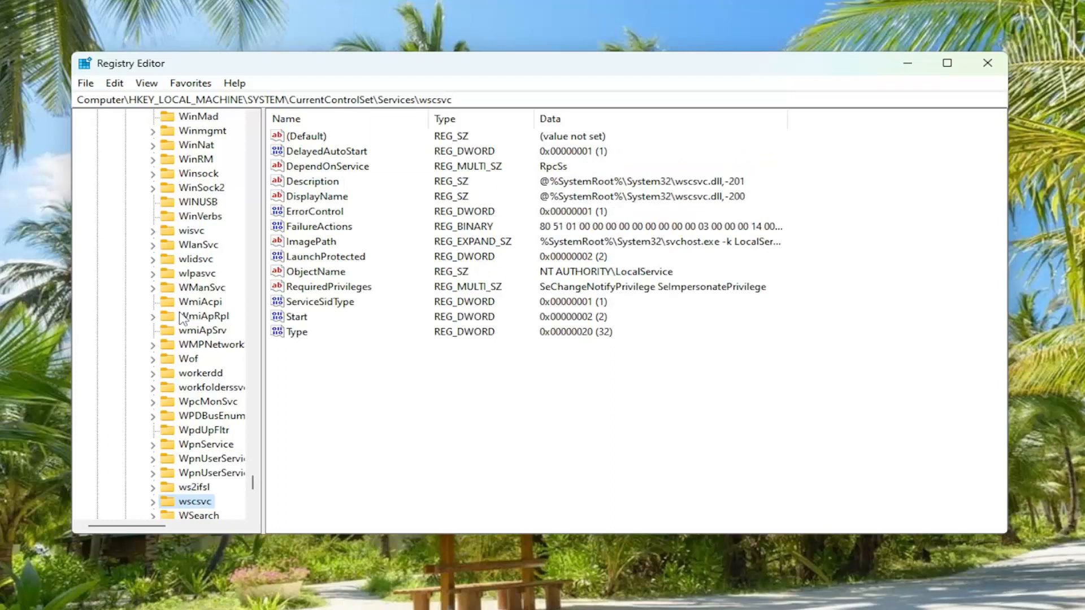
pyautogui.scroll(-3)
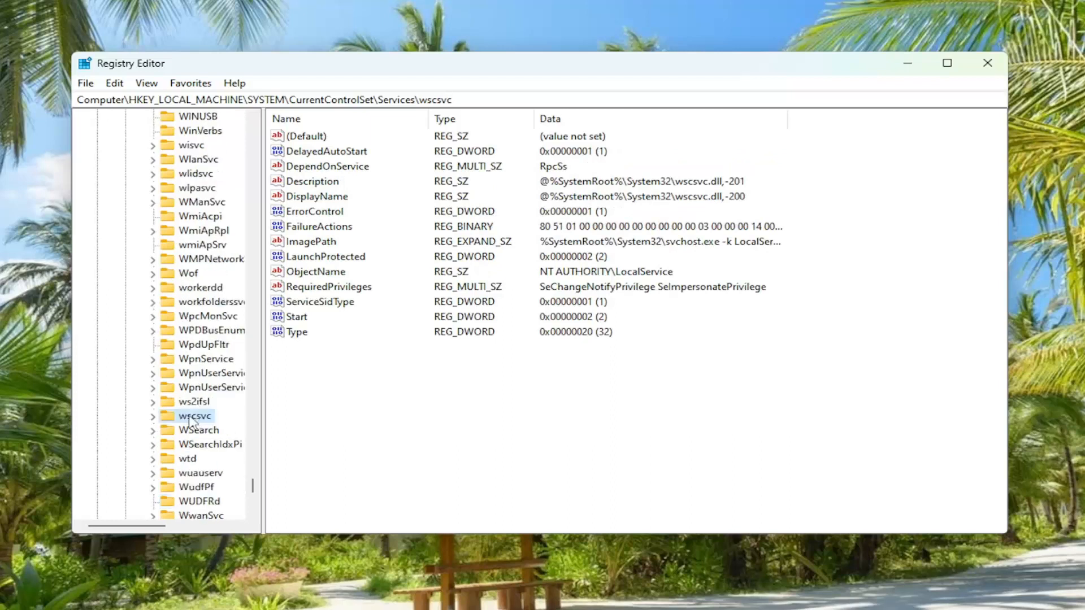
pyautogui.moveTo(159, 37)
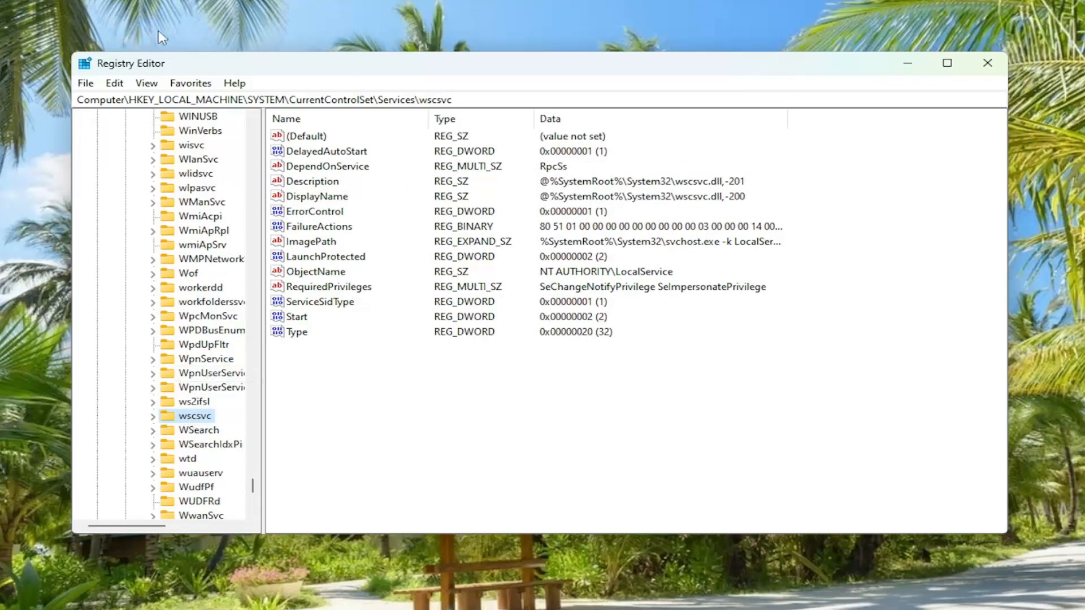
pyautogui.moveTo(263, 115)
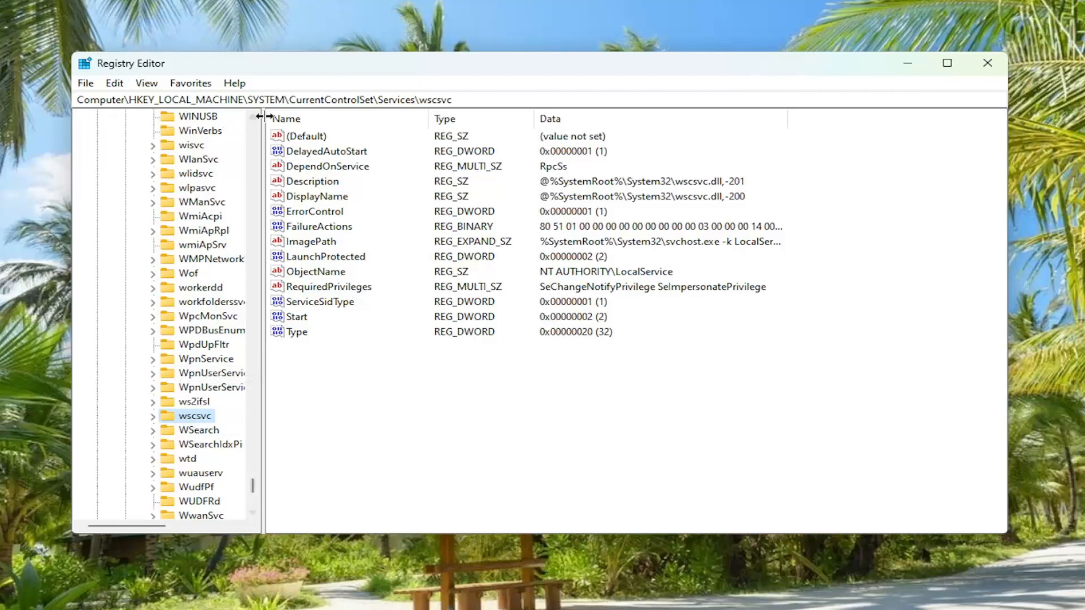
pyautogui.moveTo(432, 118)
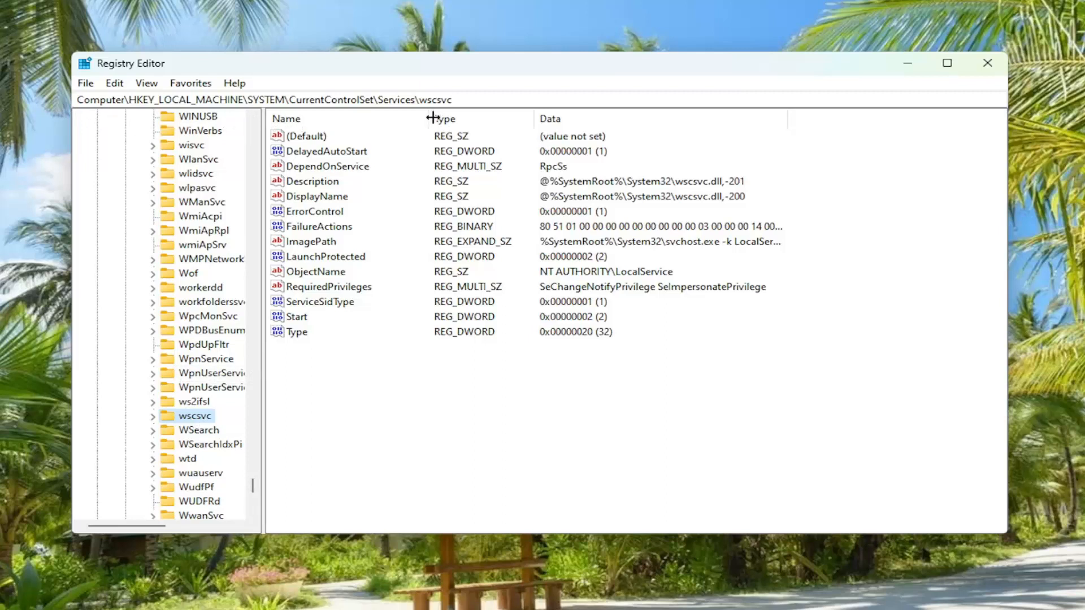
pyautogui.moveTo(432, 119)
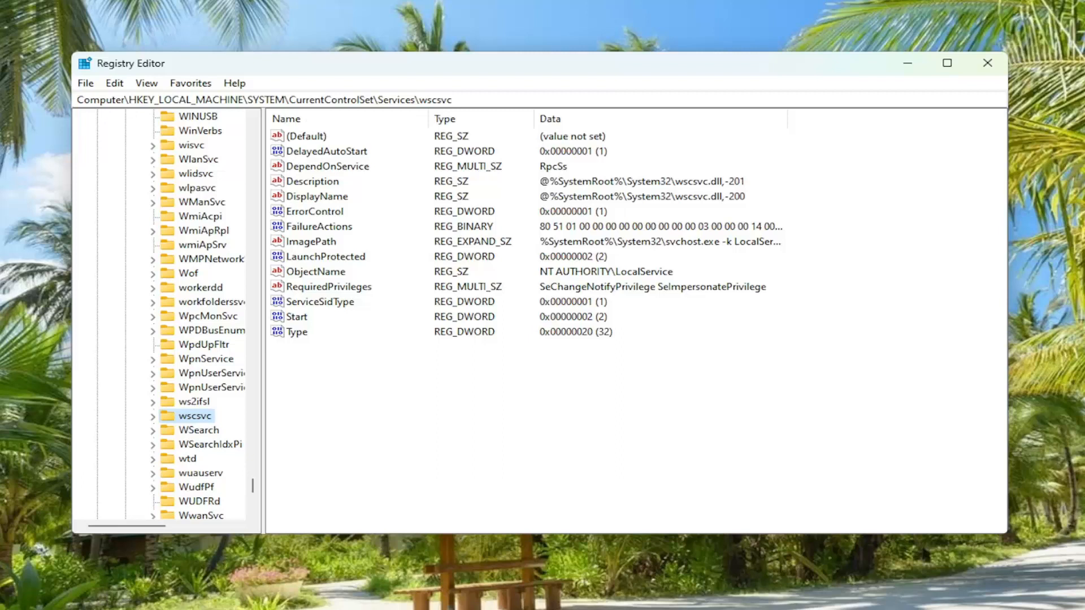
pyautogui.moveTo(333, 489)
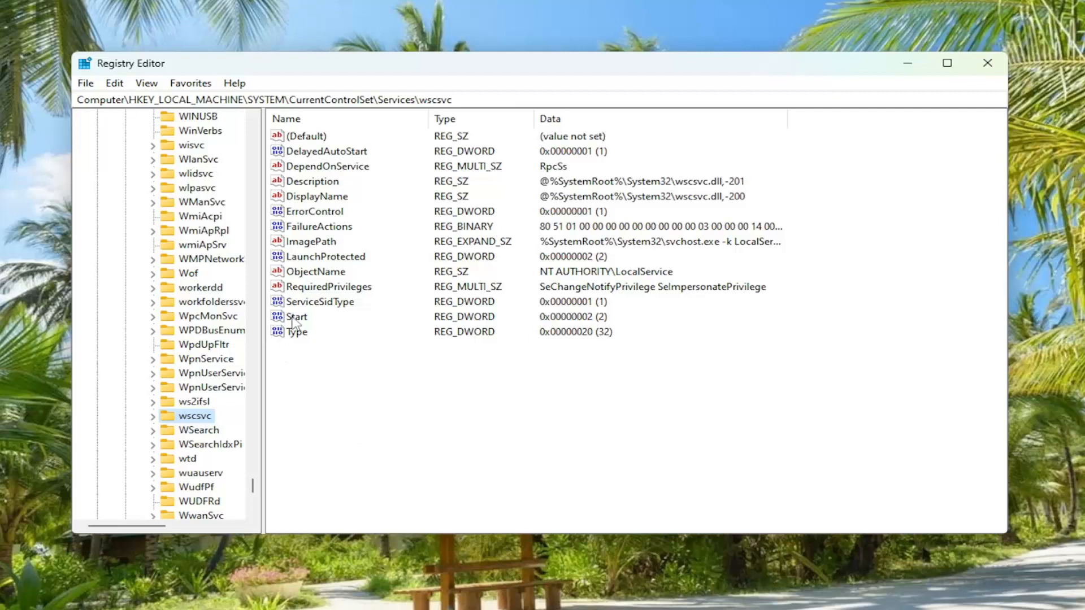
pyautogui.doubleClick(295, 316)
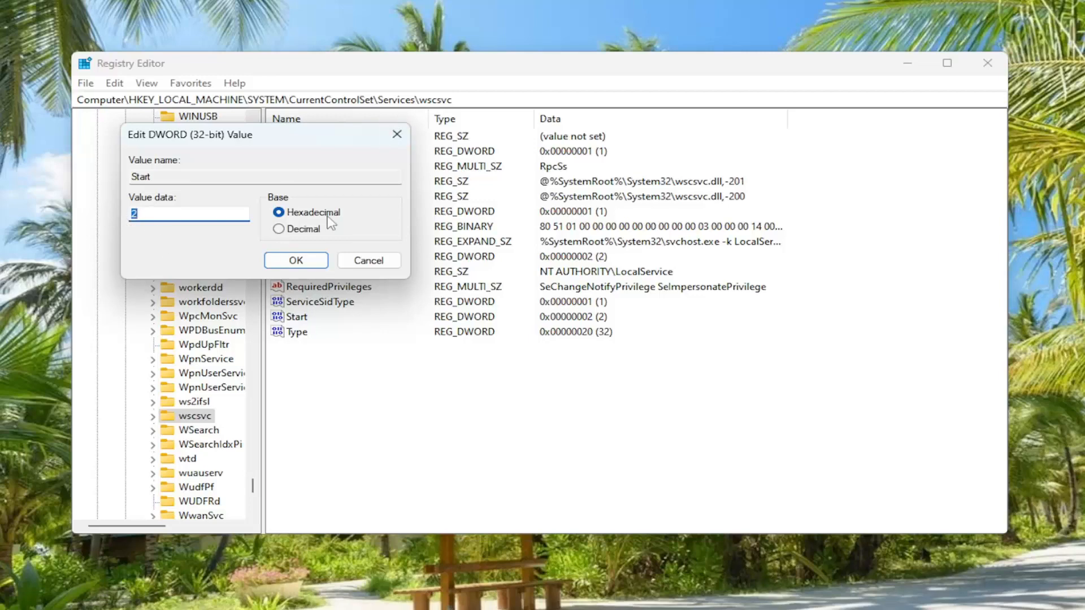
pyautogui.click(295, 260)
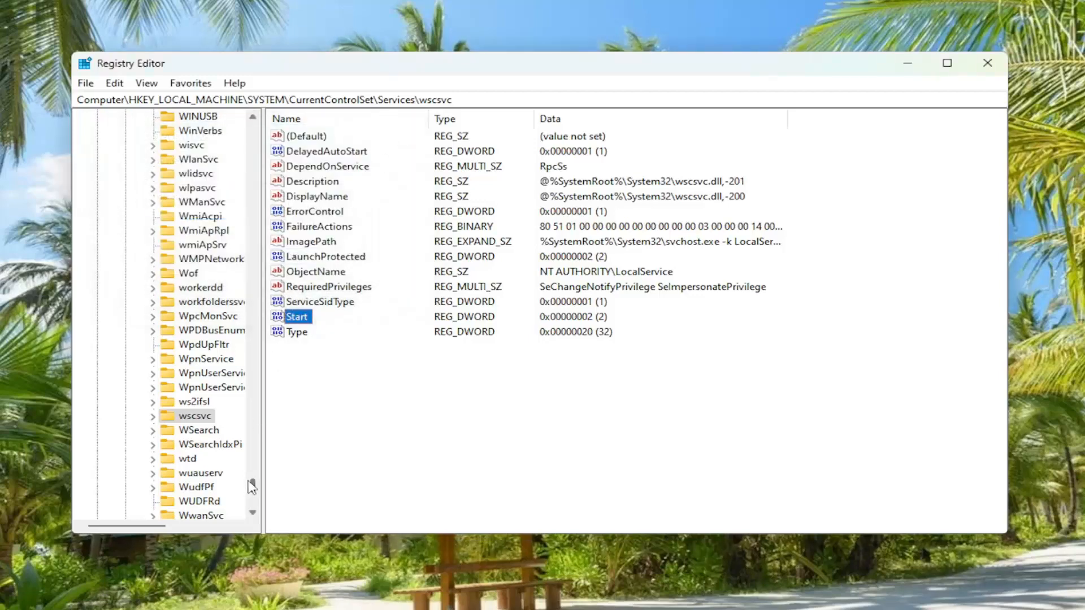